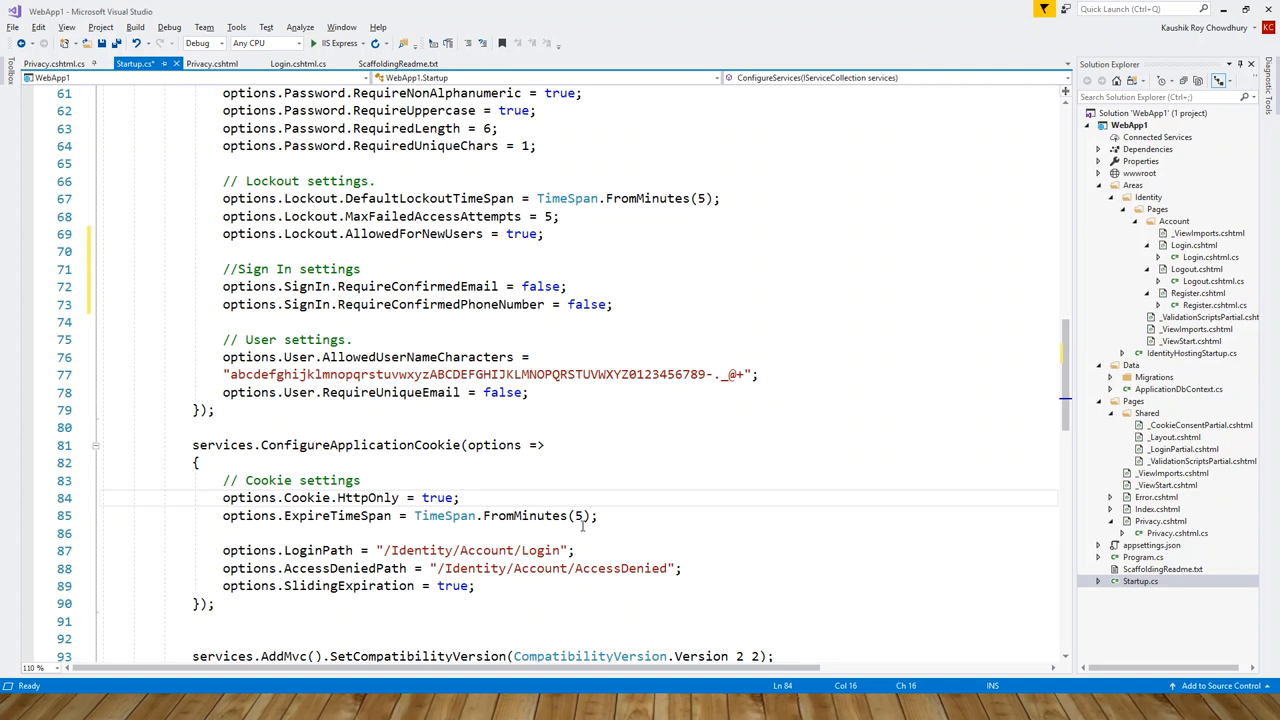
pyautogui.scroll(3)
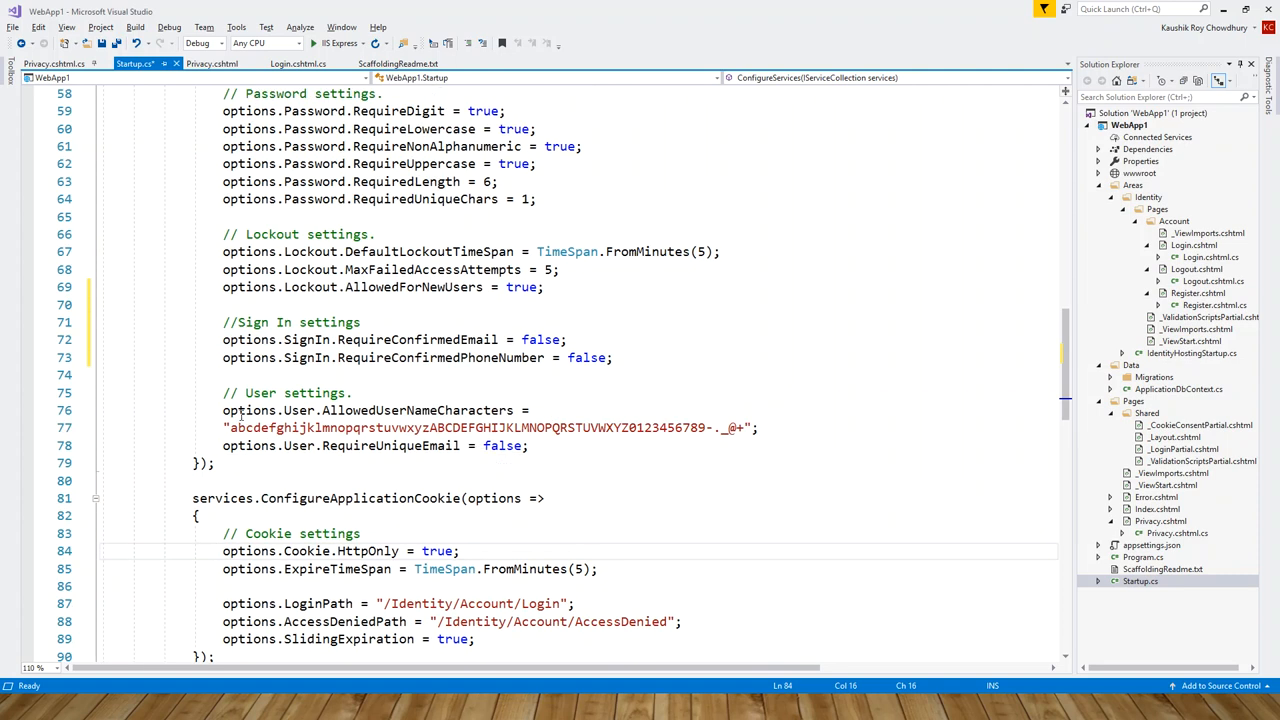
pyautogui.scroll(3)
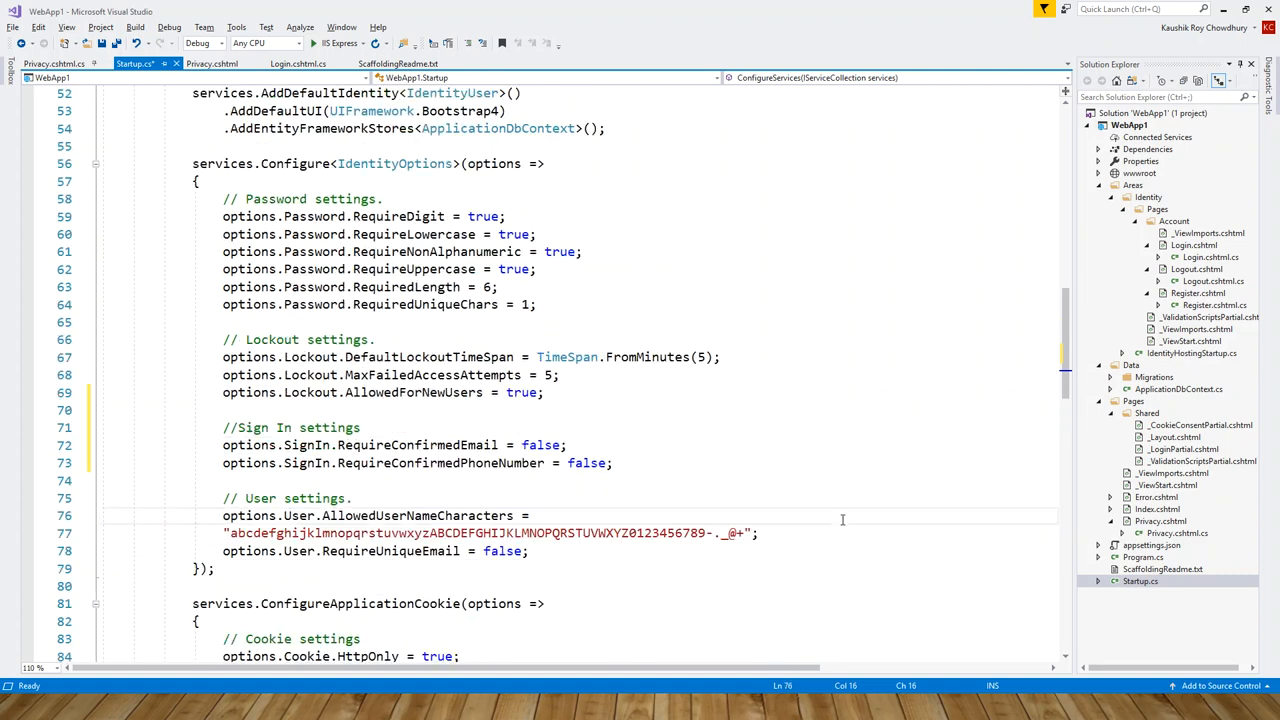
pyautogui.moveTo(514, 483)
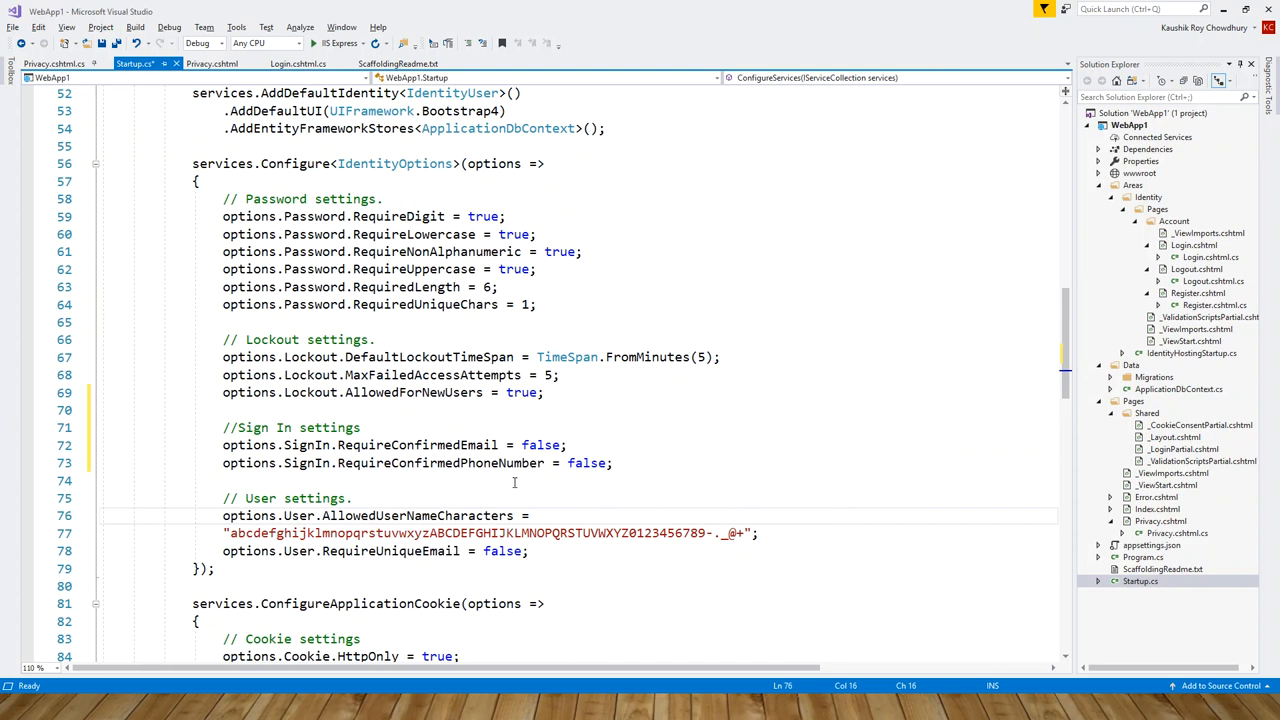
pyautogui.moveTo(214, 163)
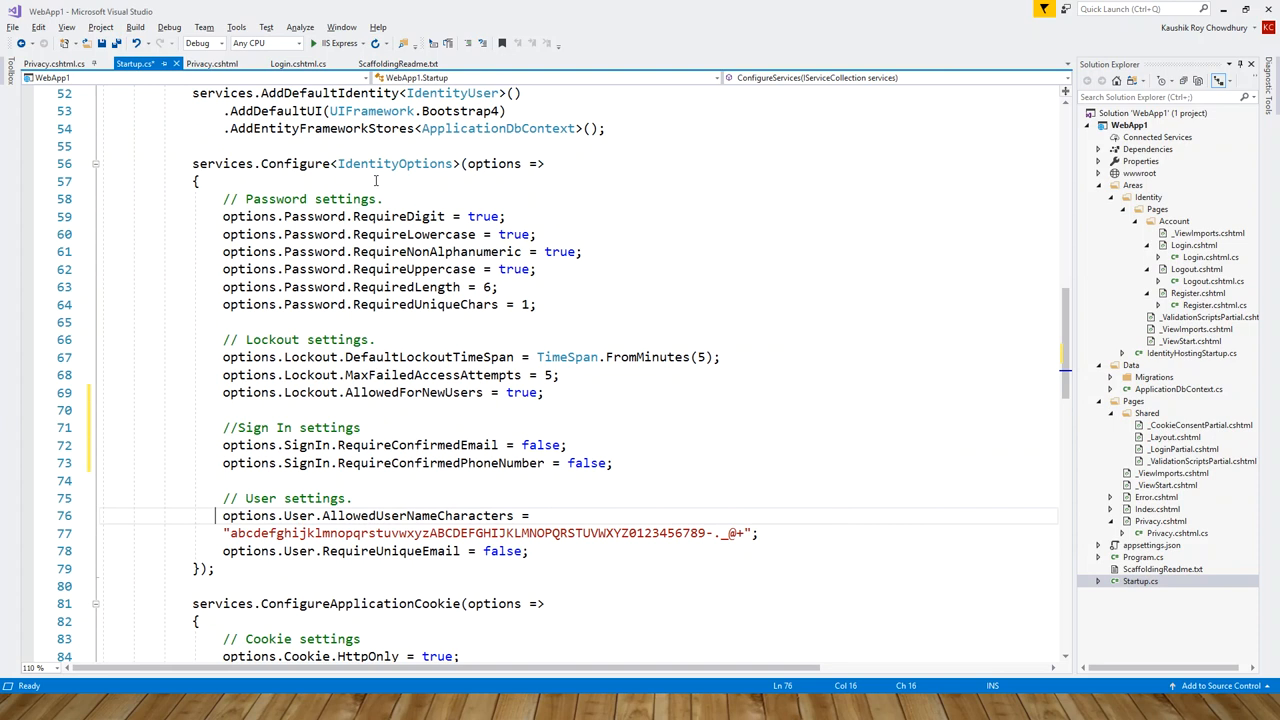
pyautogui.moveTo(394, 163)
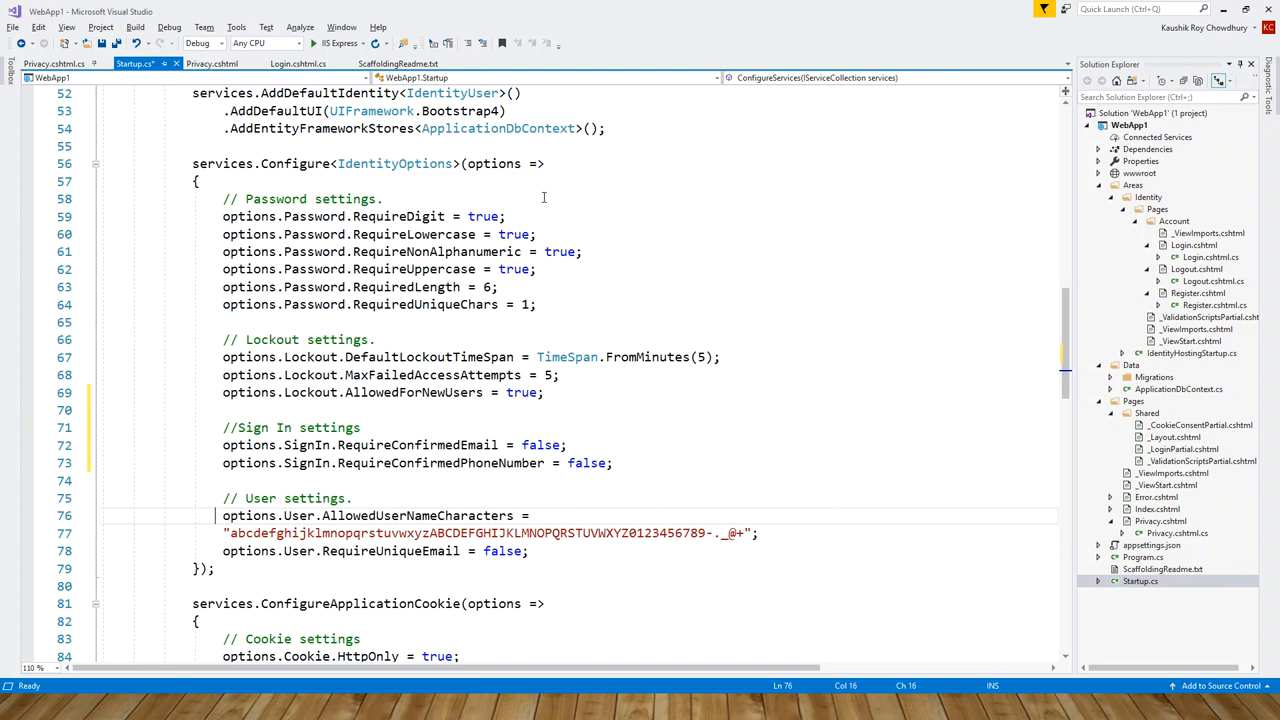
pyautogui.moveTo(576, 291)
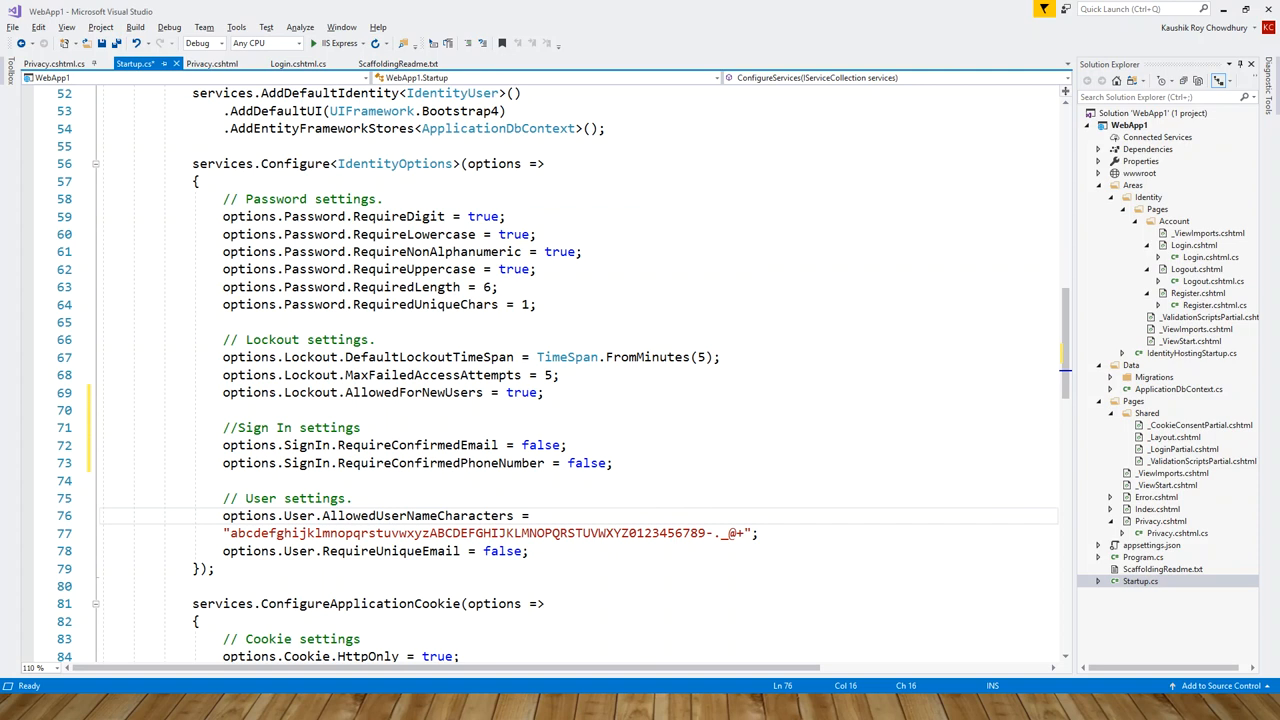
pyautogui.moveTo(305, 515)
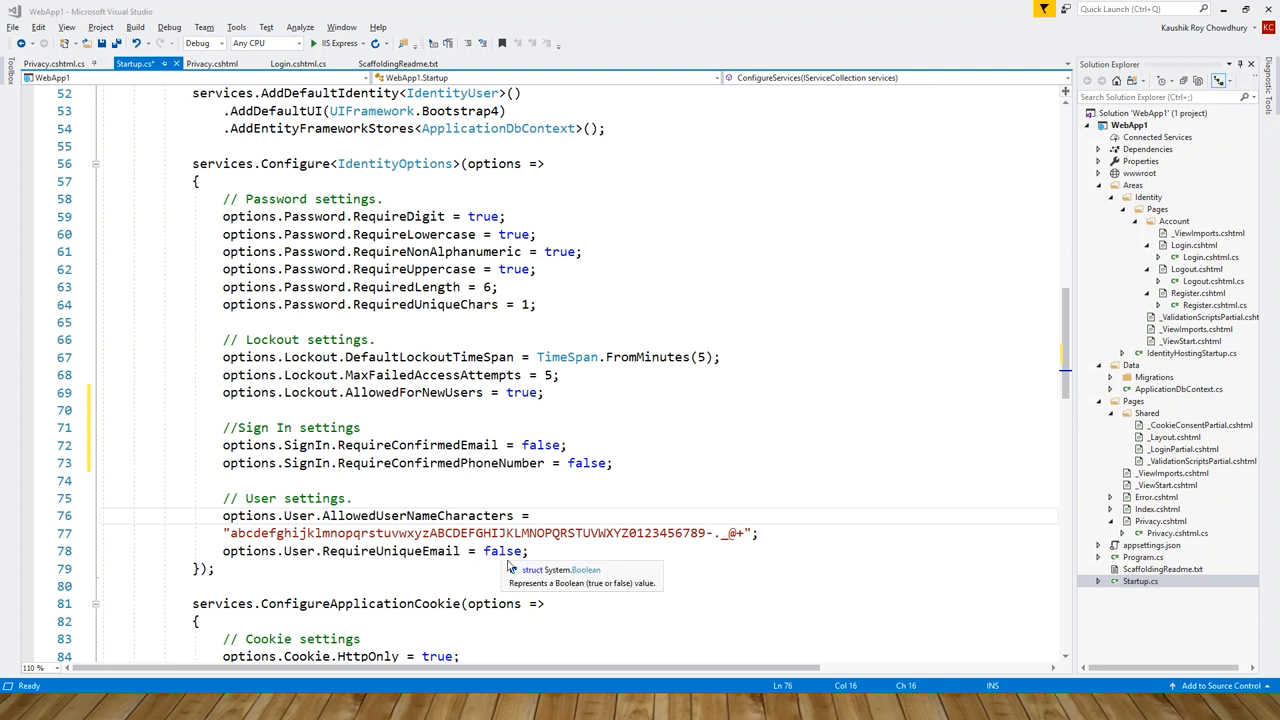
pyautogui.moveTo(659, 543)
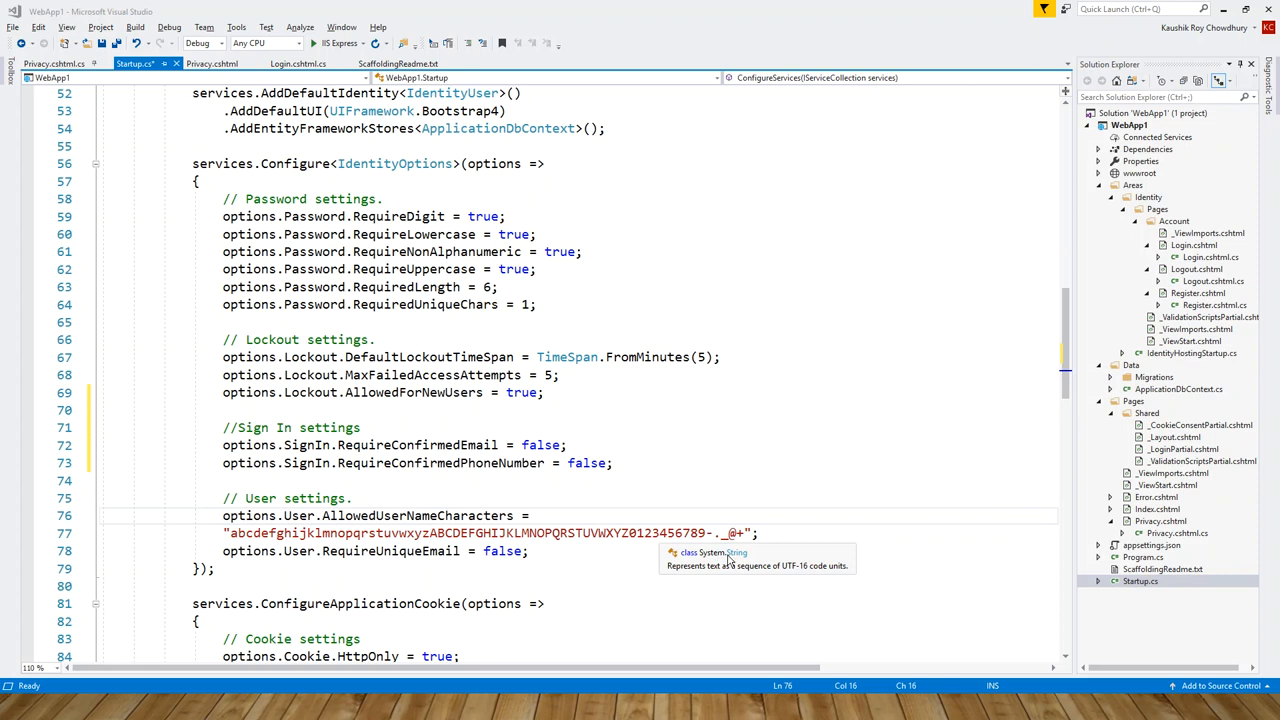
pyautogui.moveTo(716, 555)
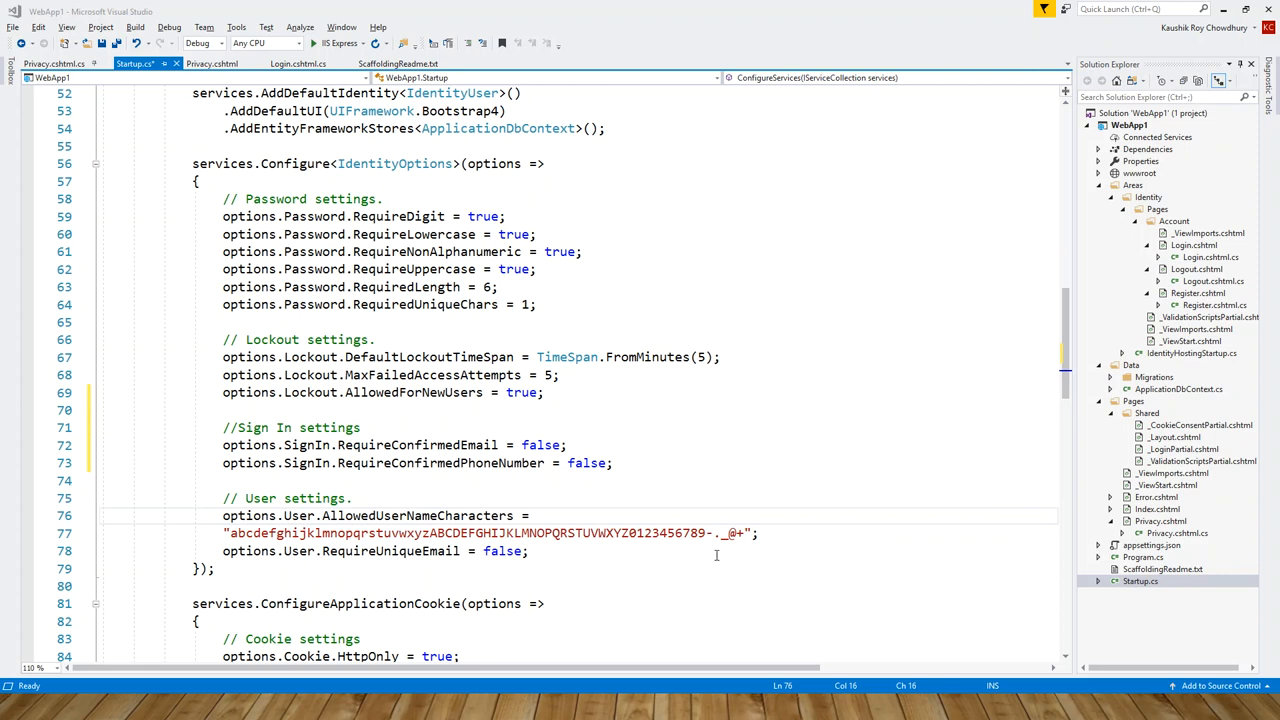
pyautogui.moveTo(710, 533)
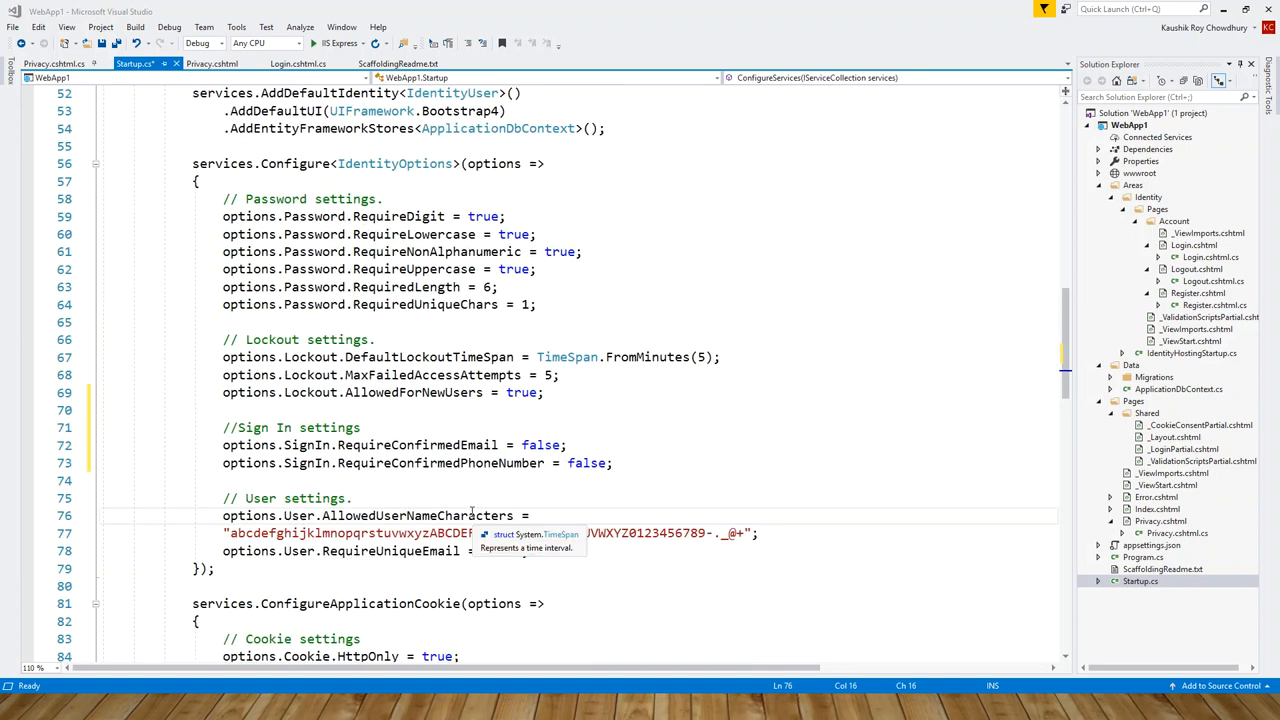
pyautogui.scroll(3)
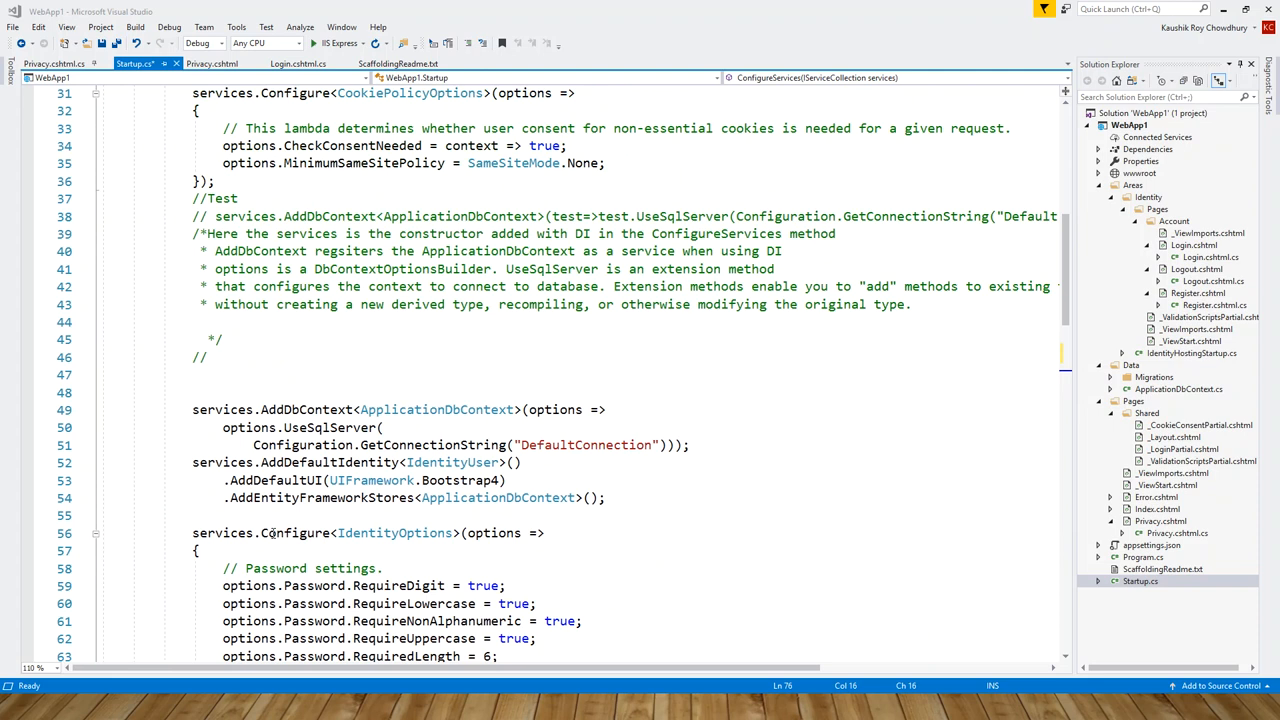
pyautogui.scroll(-3)
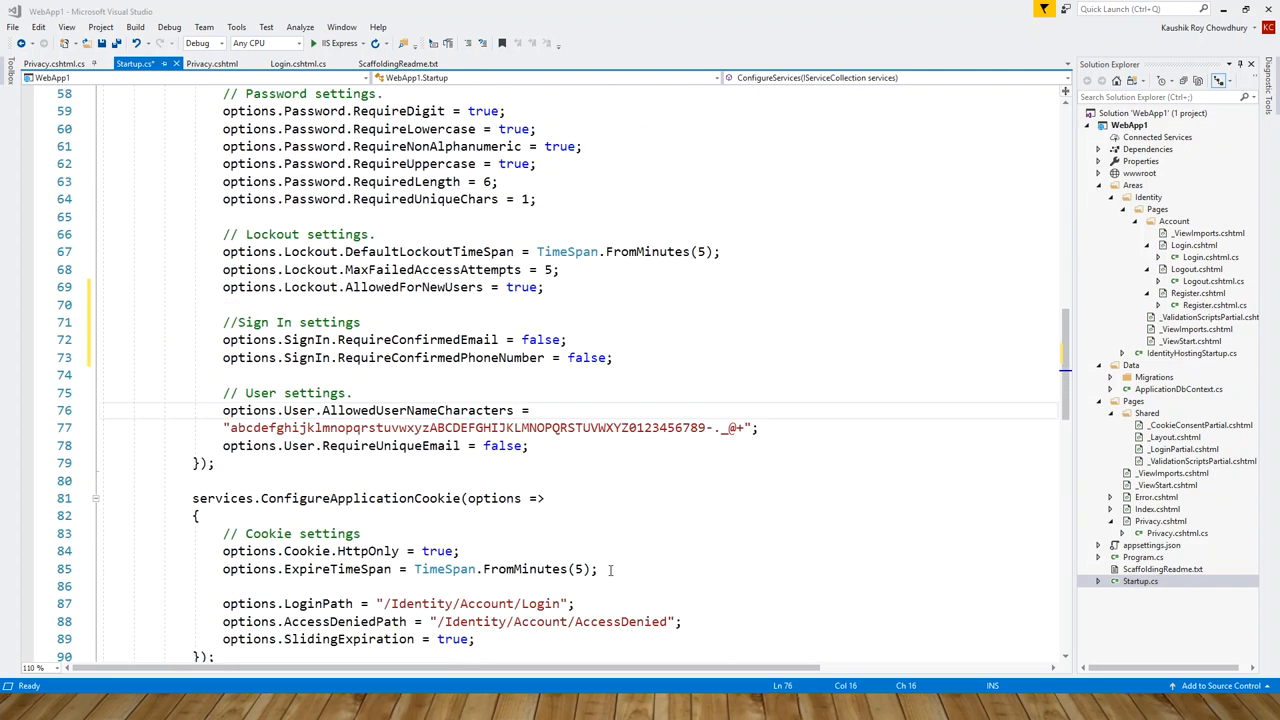
pyautogui.scroll(-3)
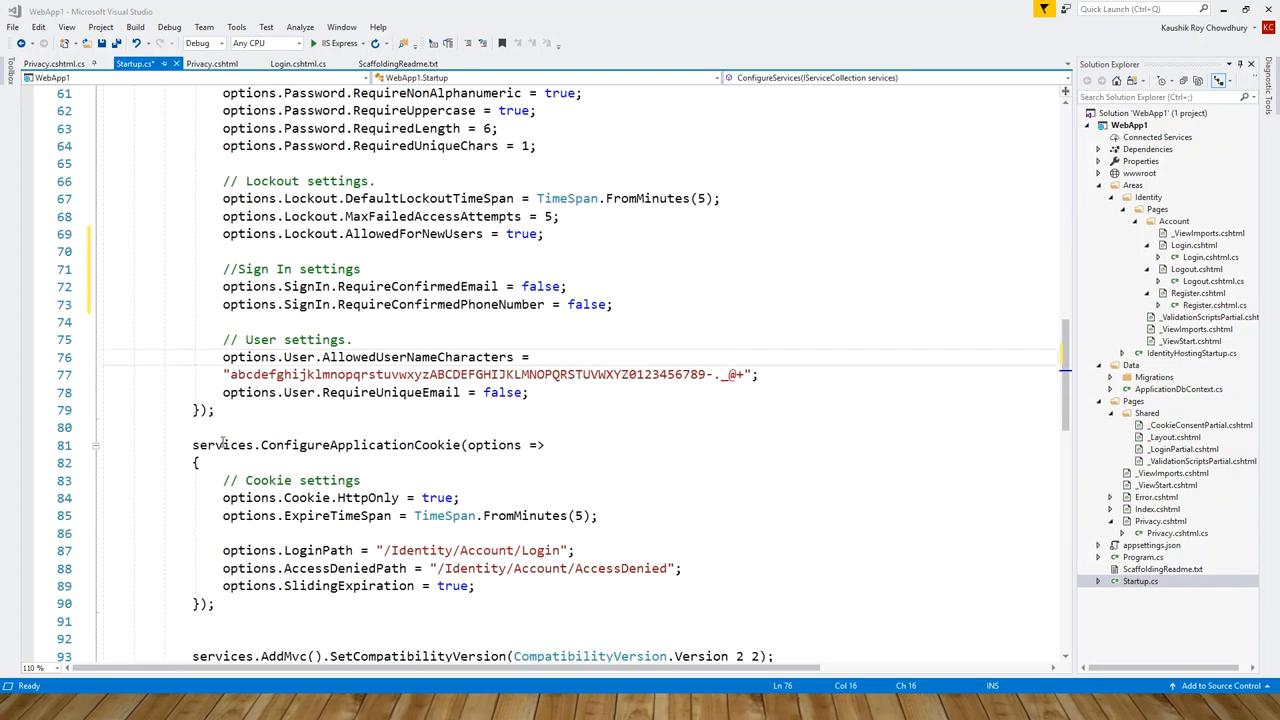
pyautogui.moveTo(385, 445)
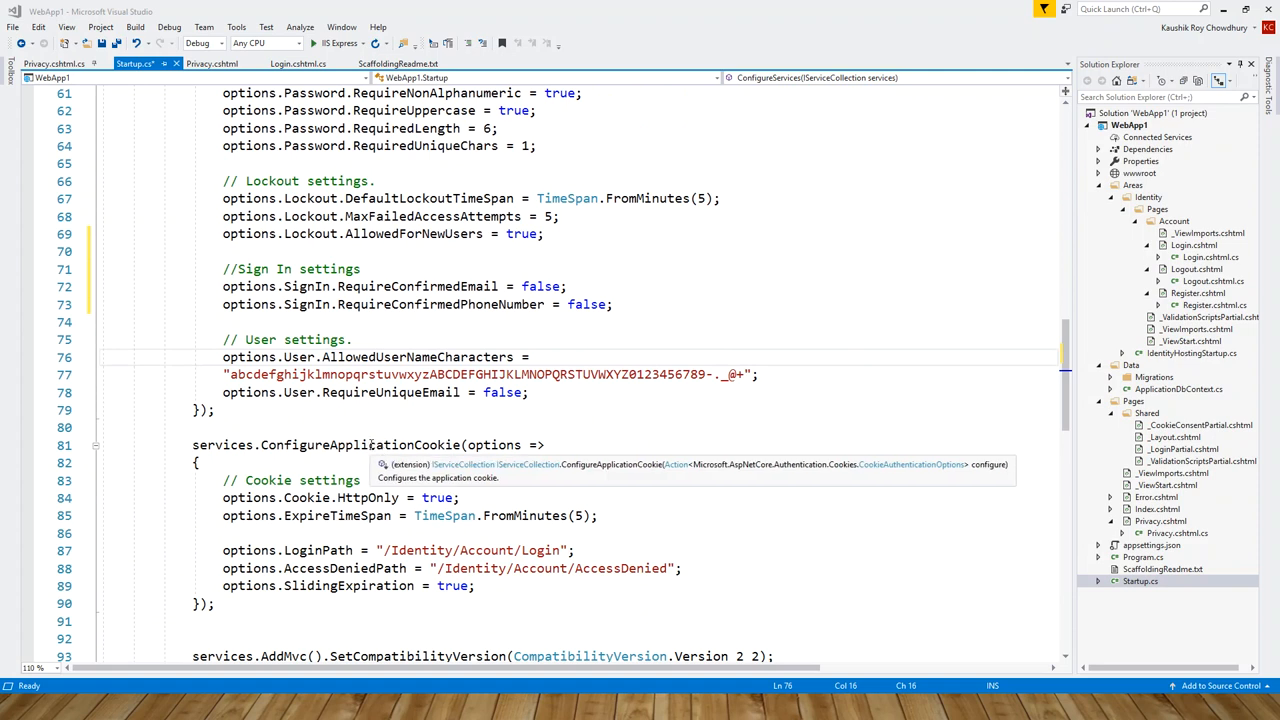
pyautogui.moveTo(507, 453)
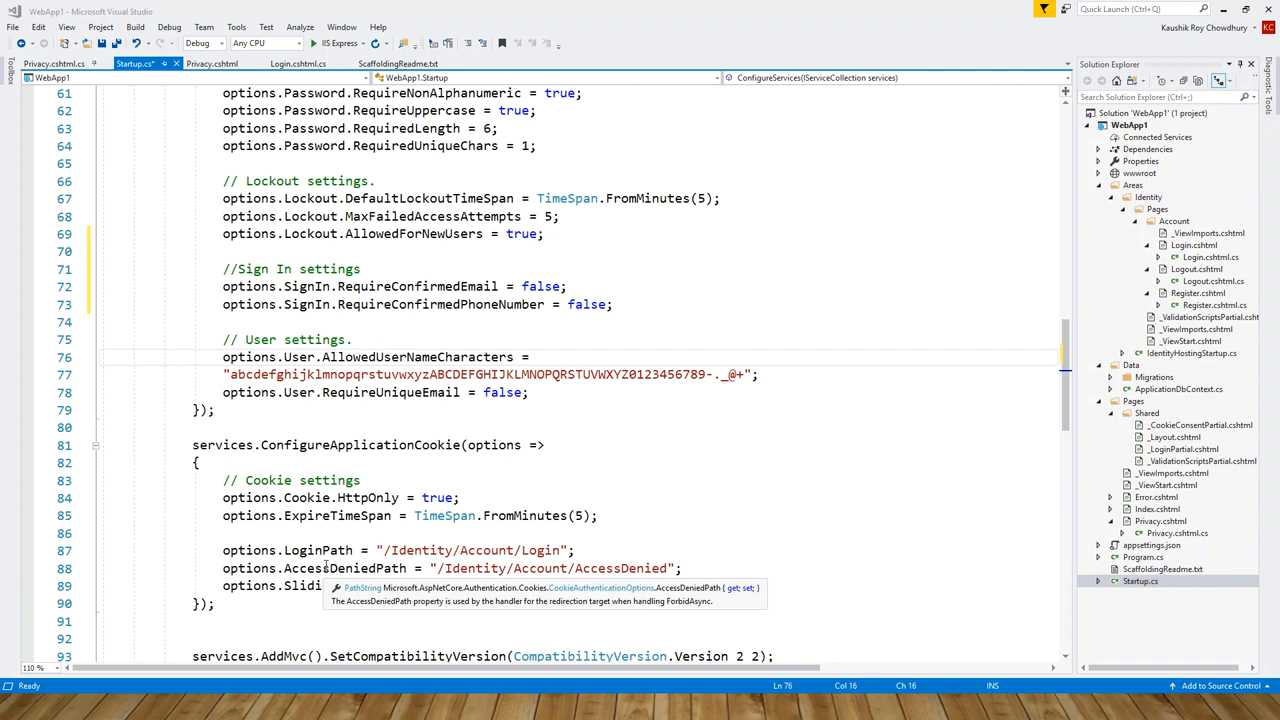
pyautogui.moveTo(340, 585)
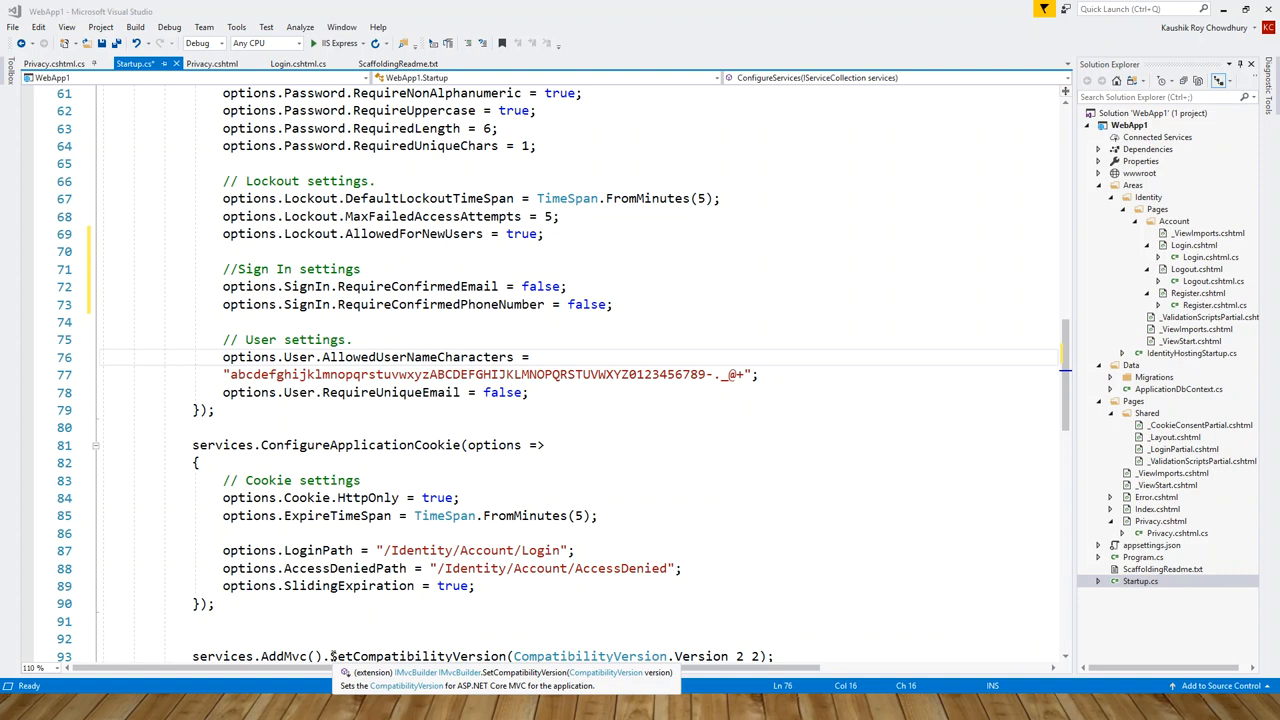
pyautogui.moveTo(345, 585)
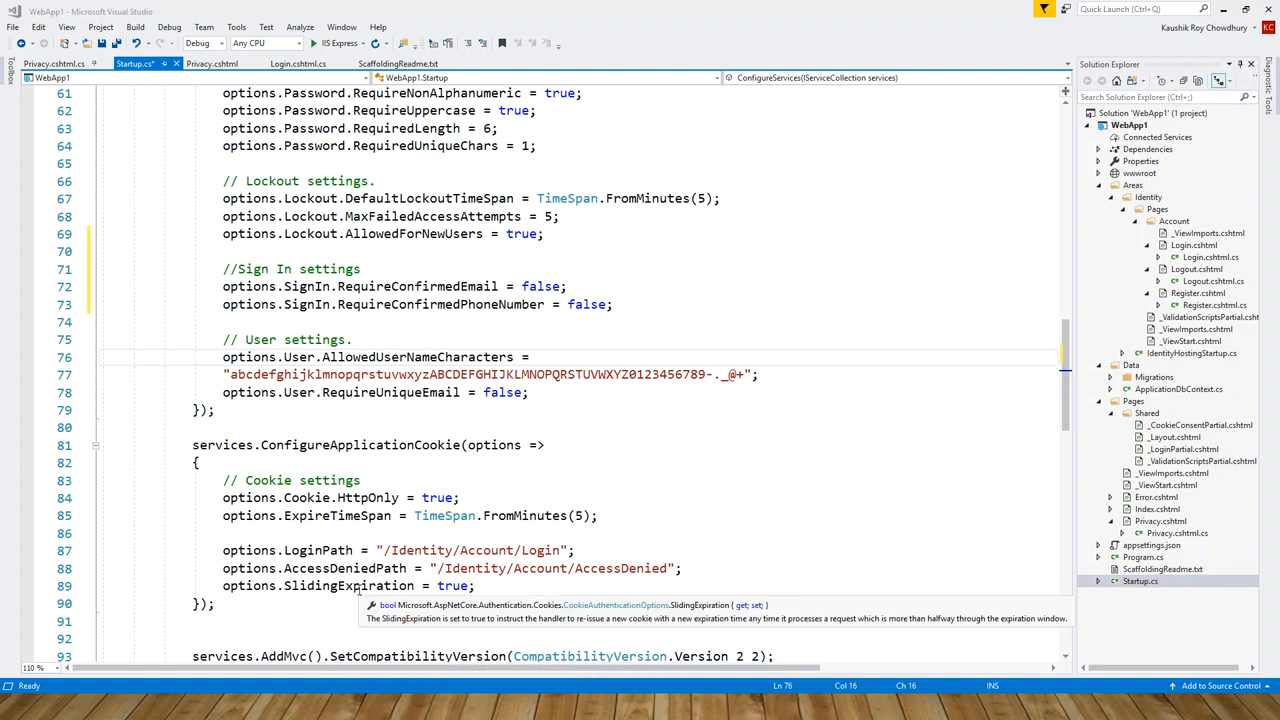